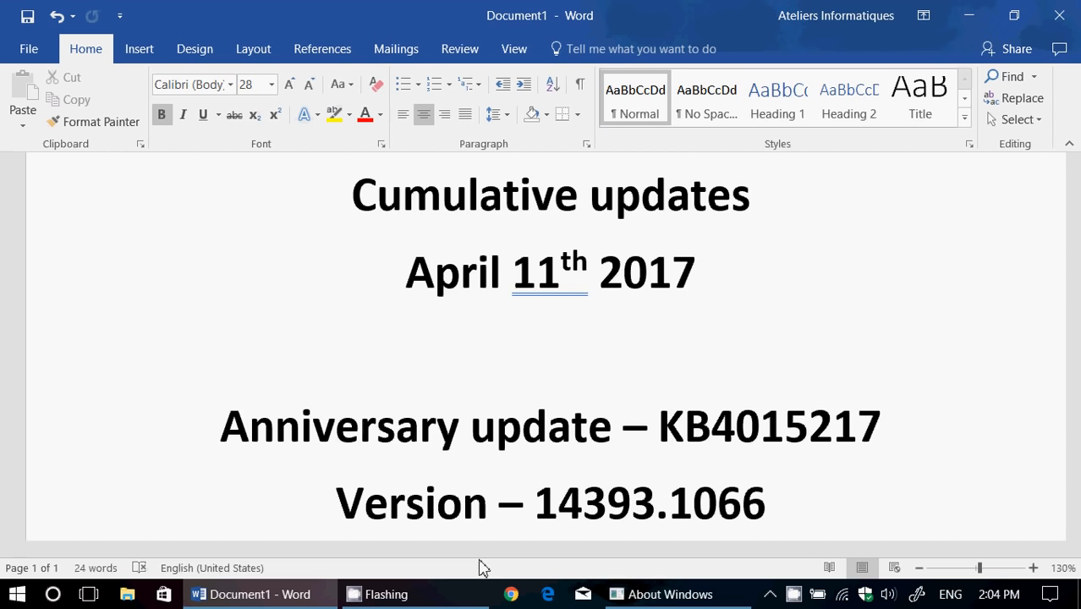
- Open All settings from the Action Center panel
click(1050, 593)
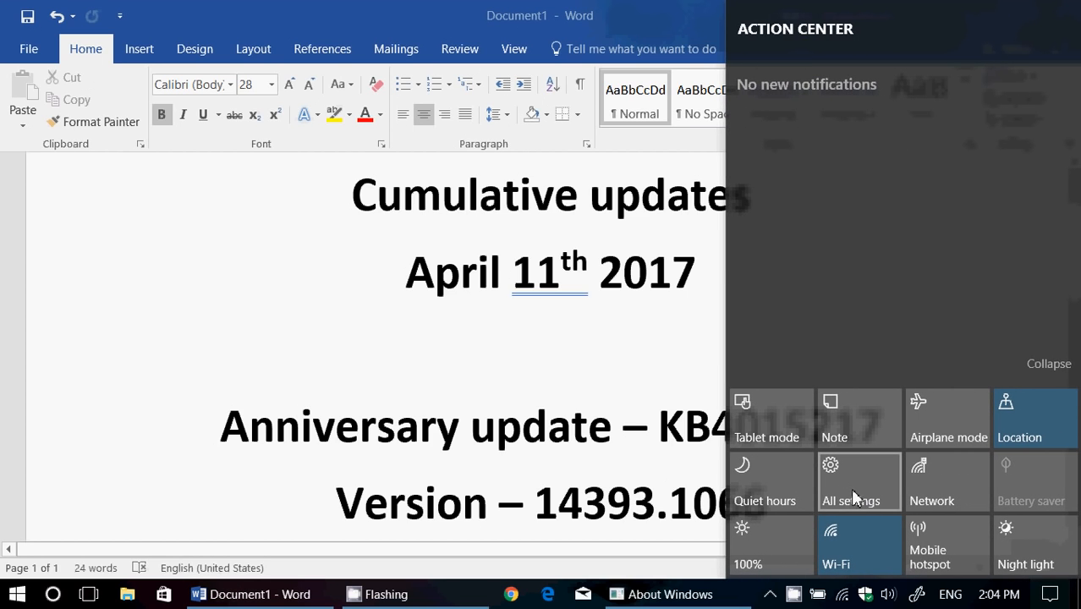
click(850, 482)
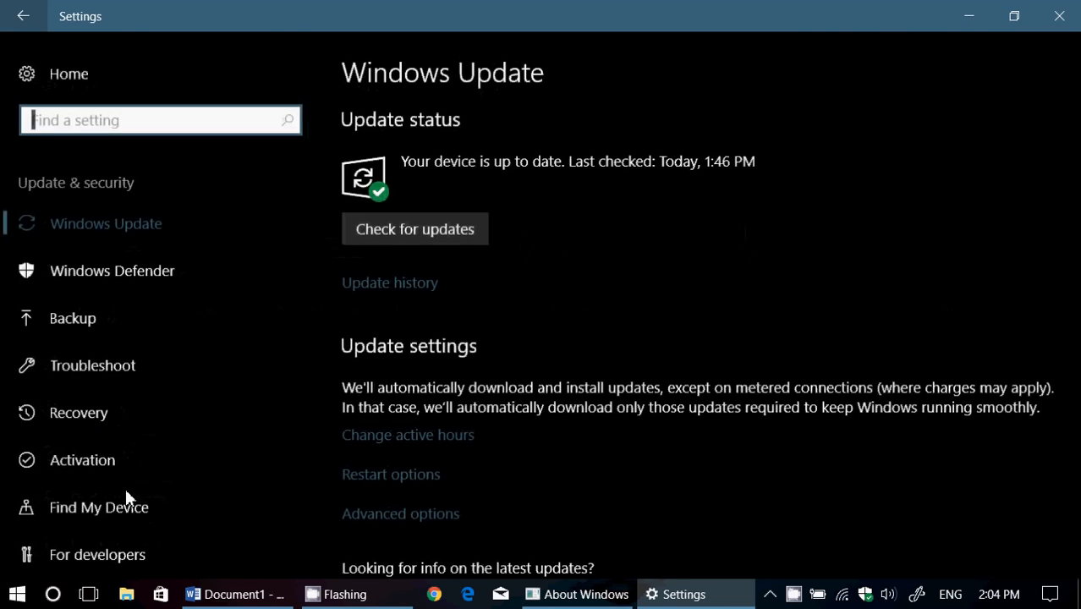
- View update history with KB4015583 and KB890830 under Other Updates, then bring up About Windows
click(390, 282)
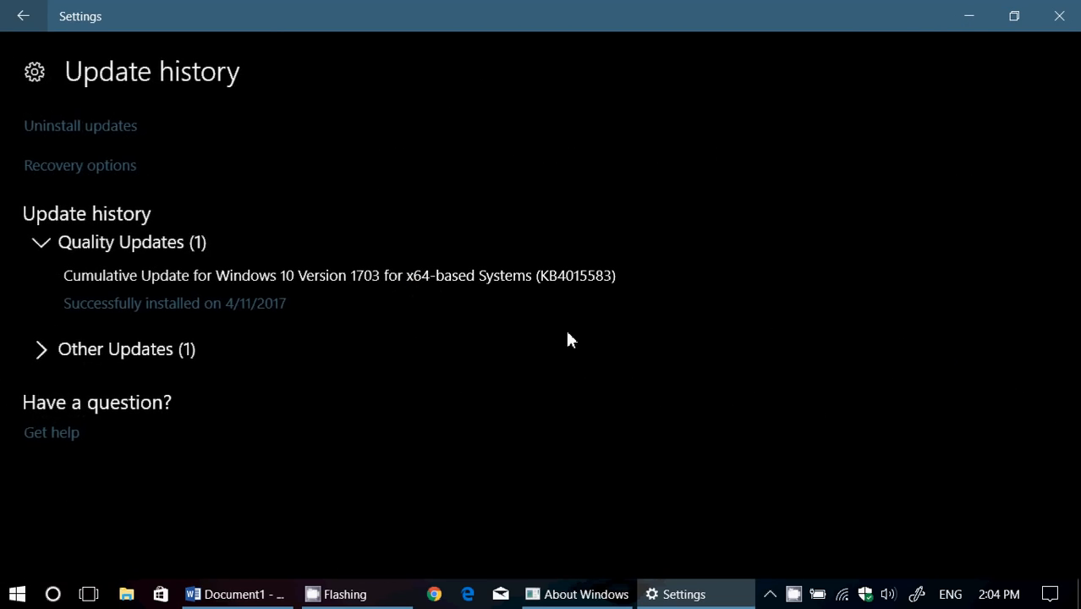
mouse_move(155, 279)
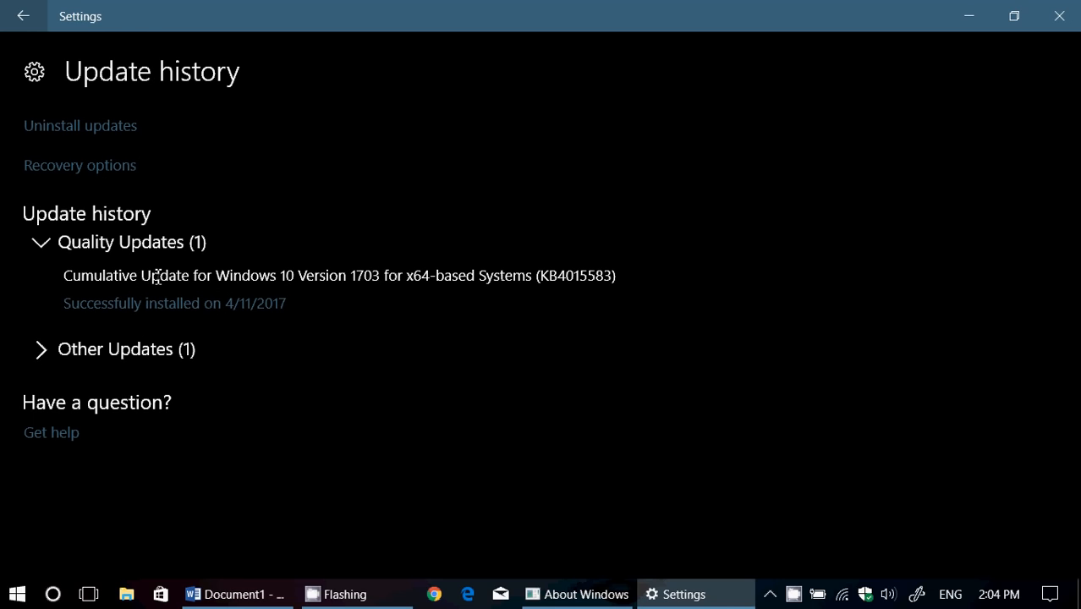
mouse_move(436, 301)
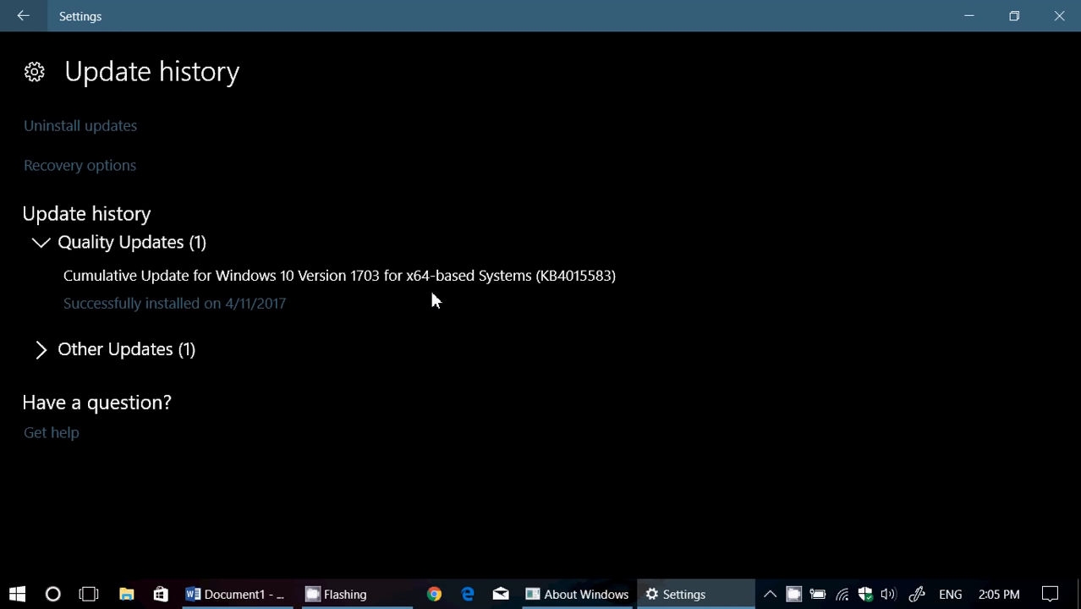
mouse_move(153, 346)
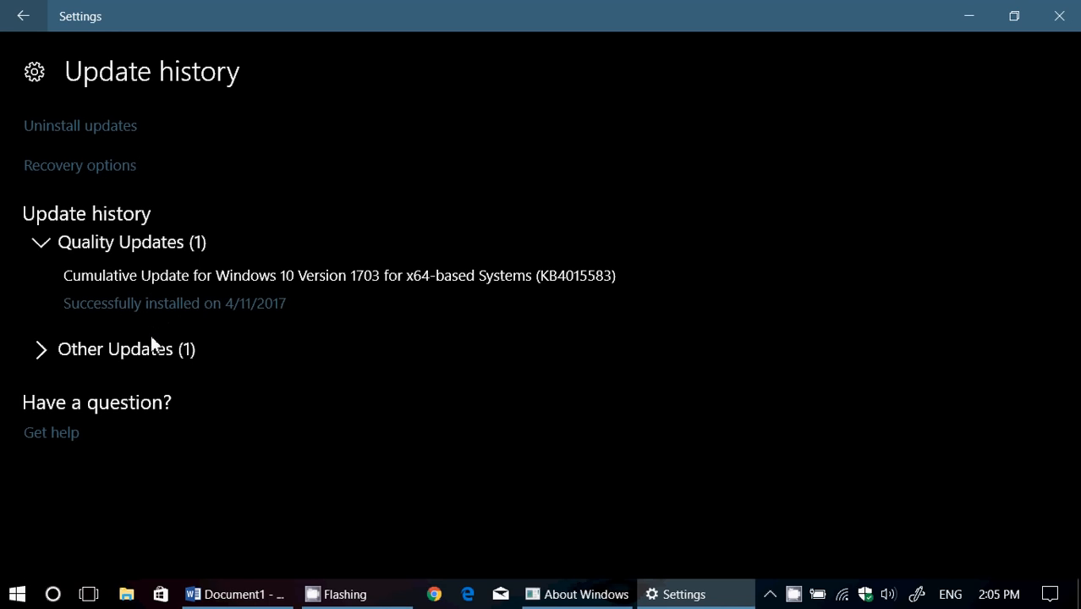
click(41, 348)
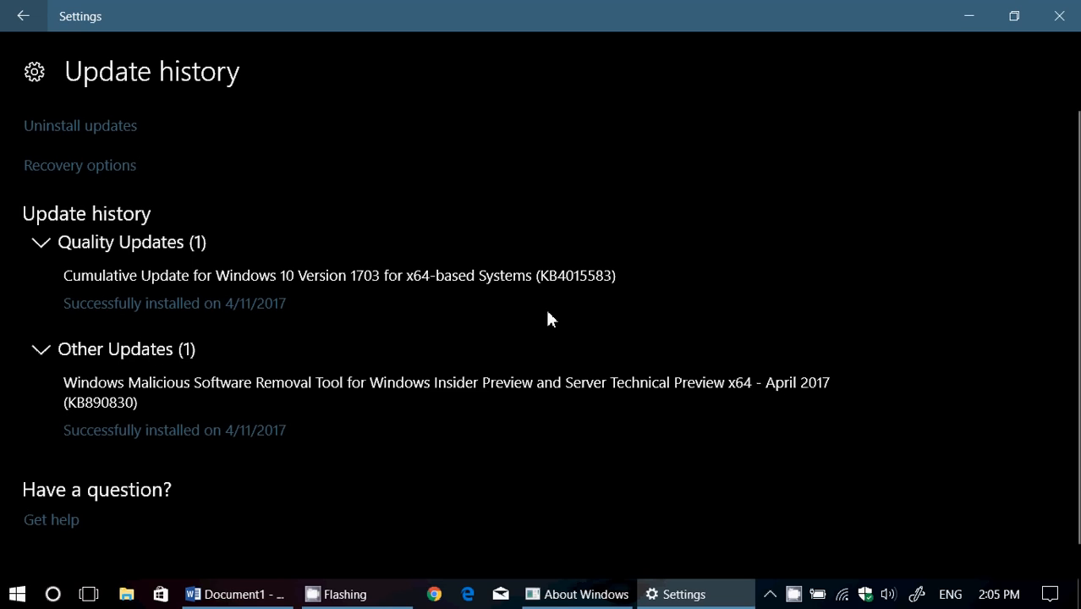
mouse_move(825, 289)
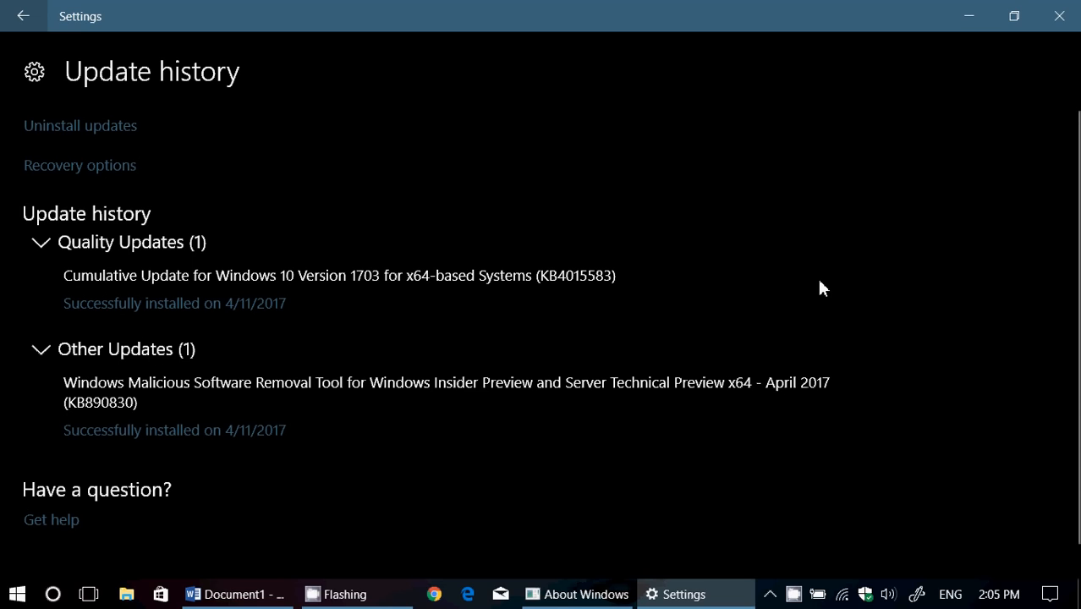
mouse_move(852, 224)
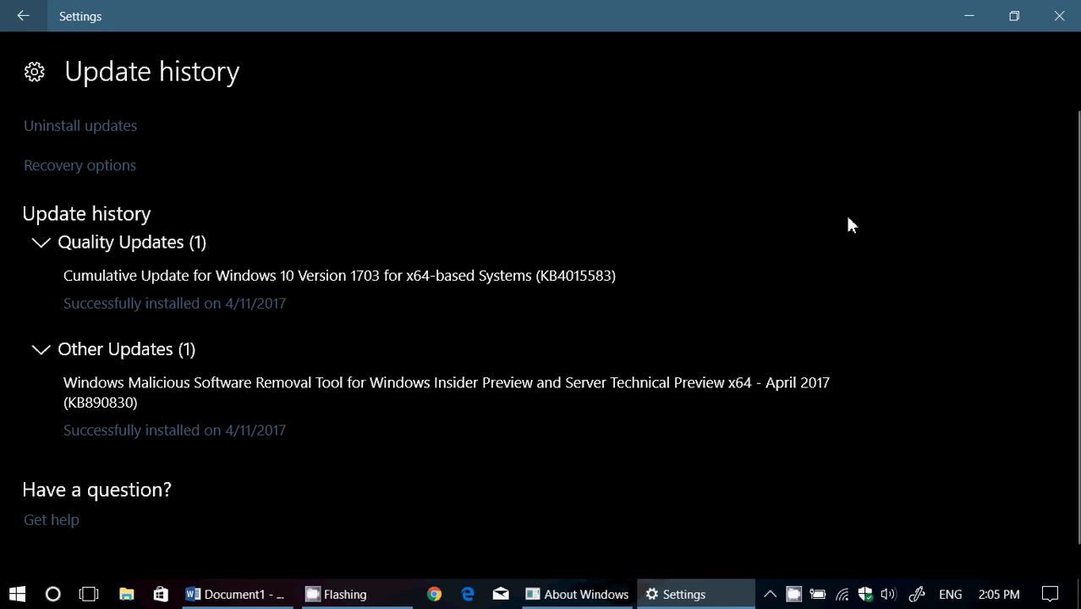
mouse_move(794, 324)
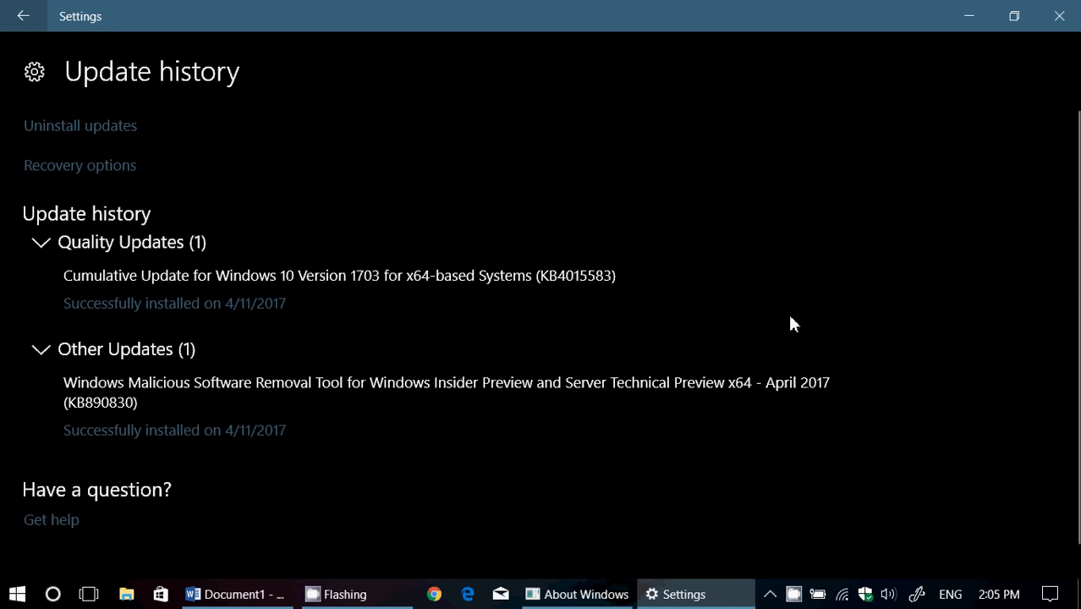
mouse_move(578, 593)
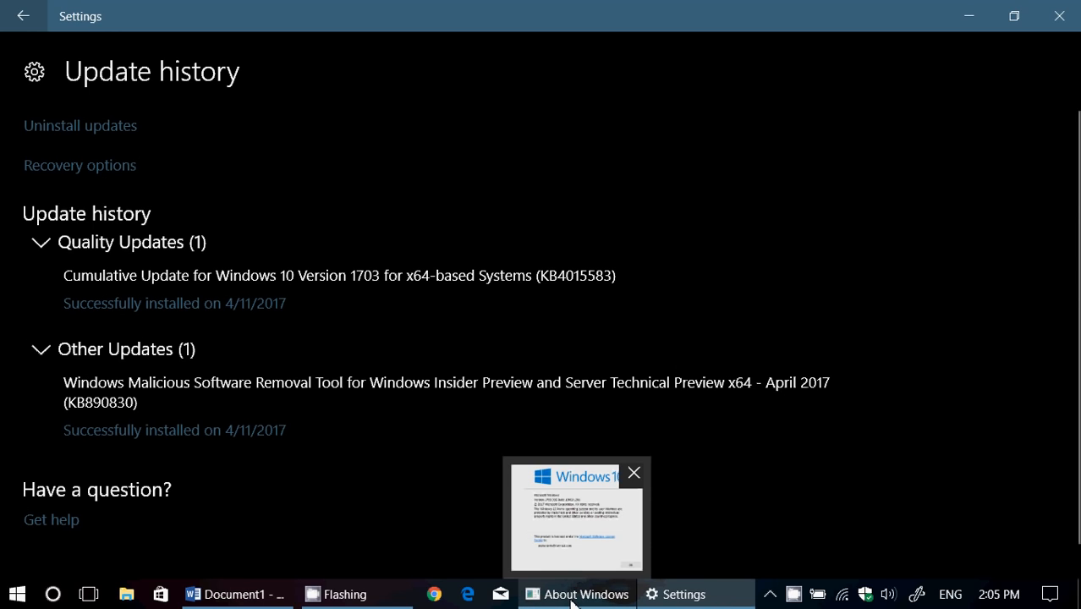
click(575, 516)
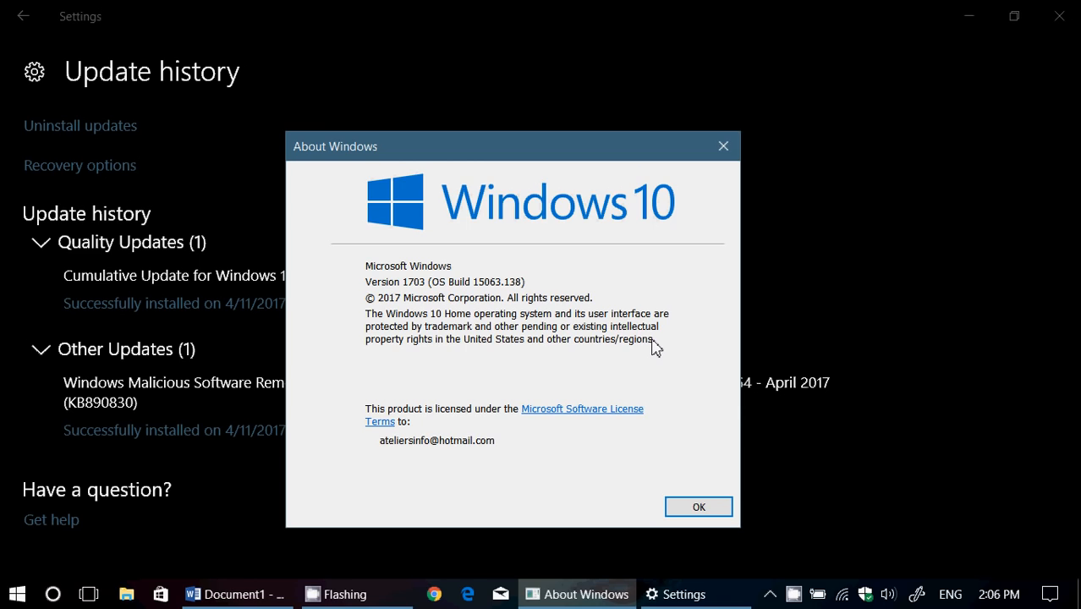
- Minimize and restore About Windows showing build 15063.138, then return to the Word document
click(698, 506)
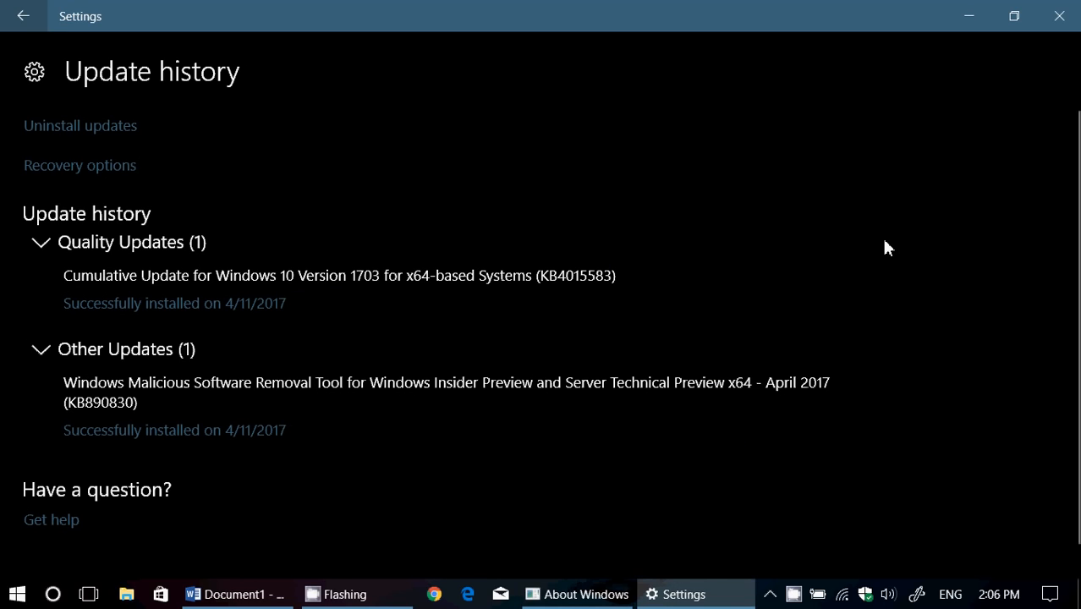
mouse_move(588, 559)
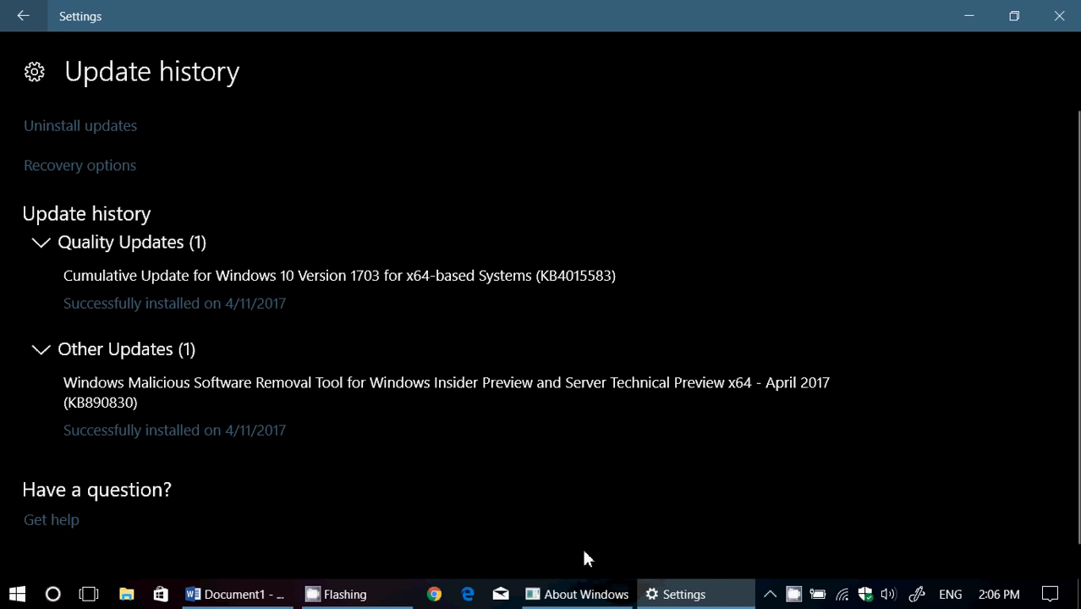
click(577, 593)
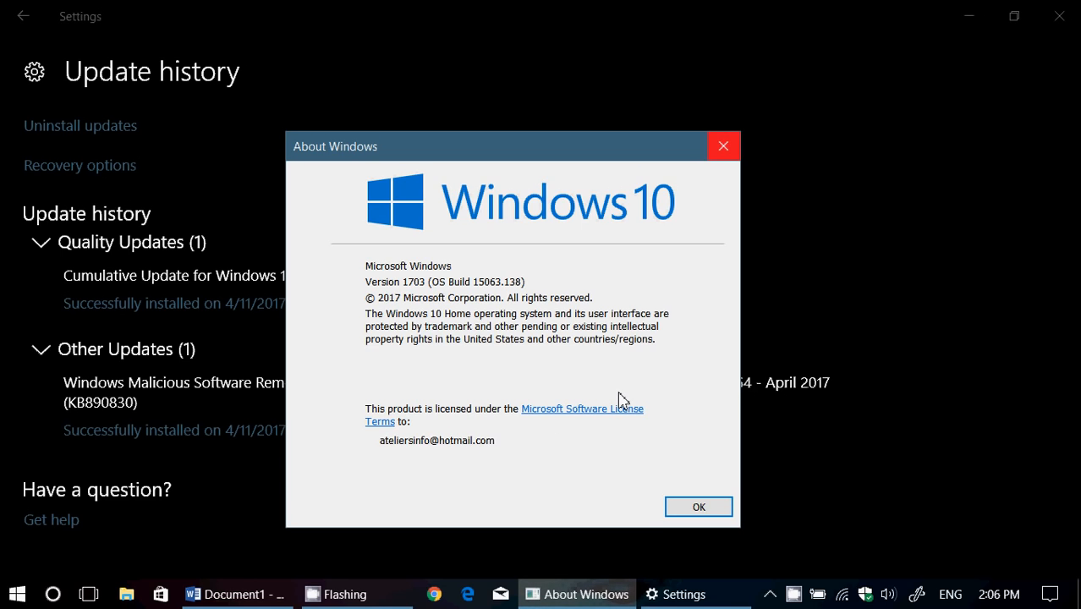
mouse_move(749, 567)
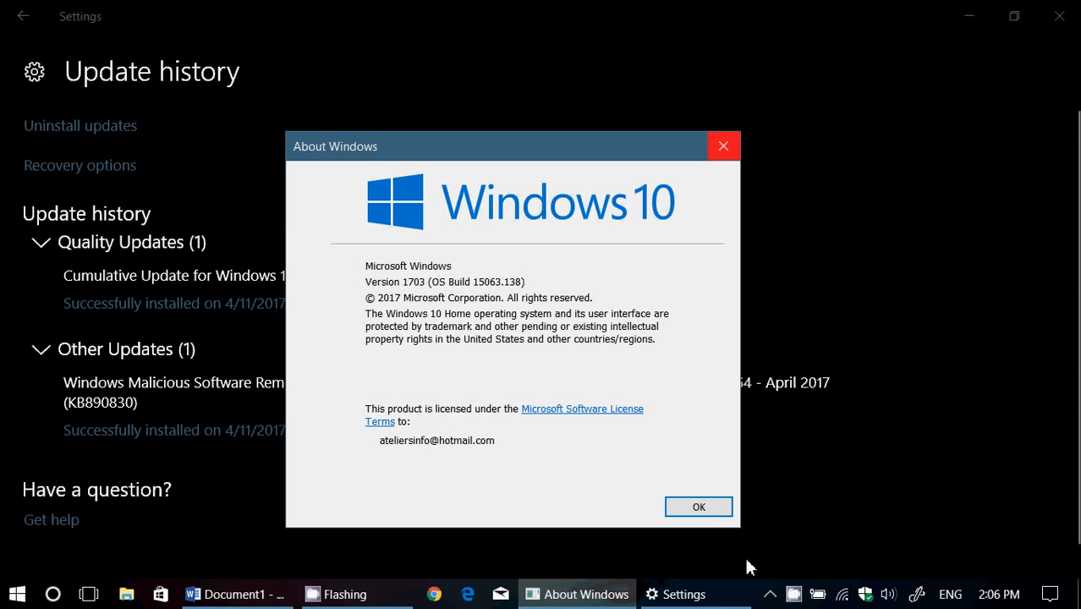
mouse_move(237, 593)
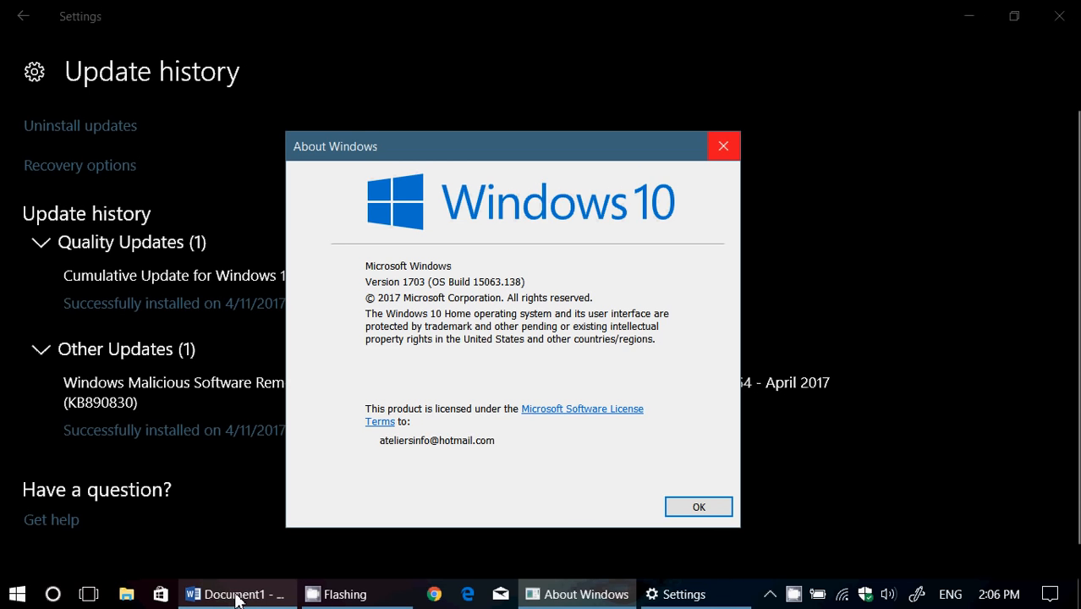
click(236, 593)
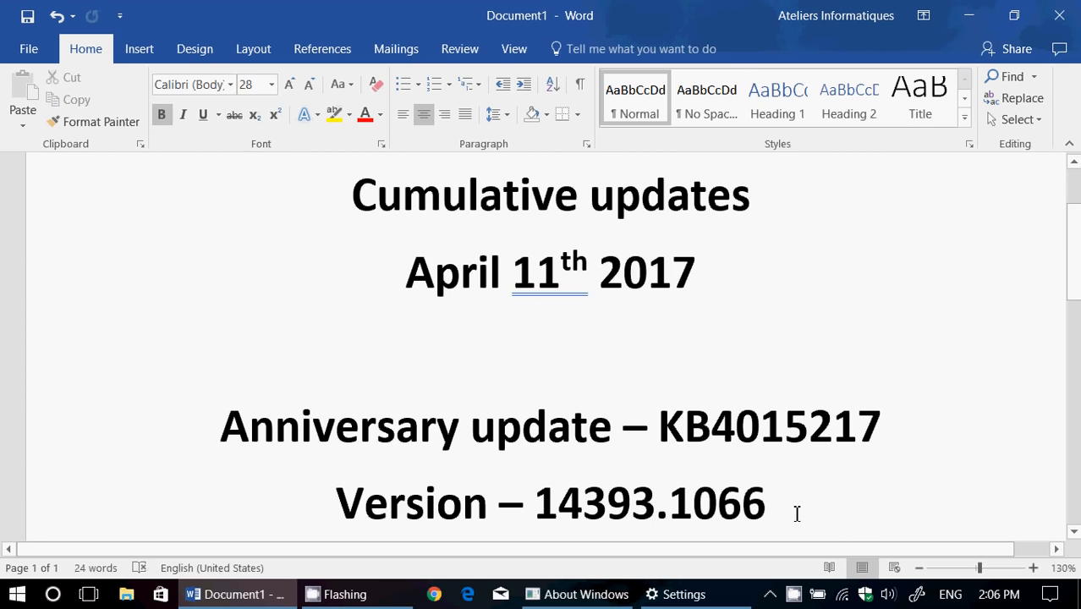
mouse_move(718, 523)
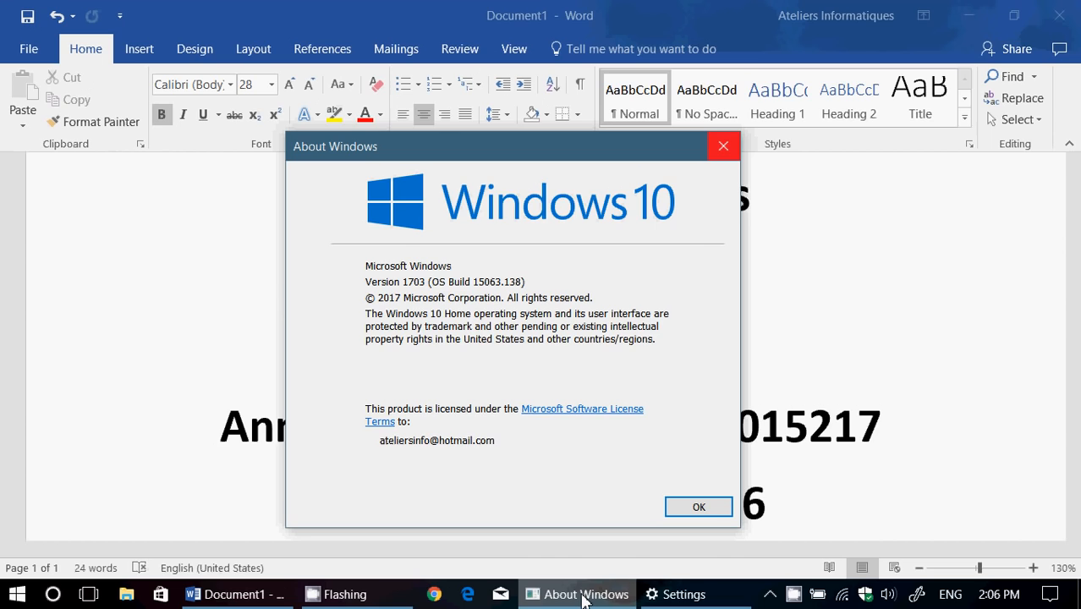
- Bring the Settings update history page back in front of Word
click(684, 594)
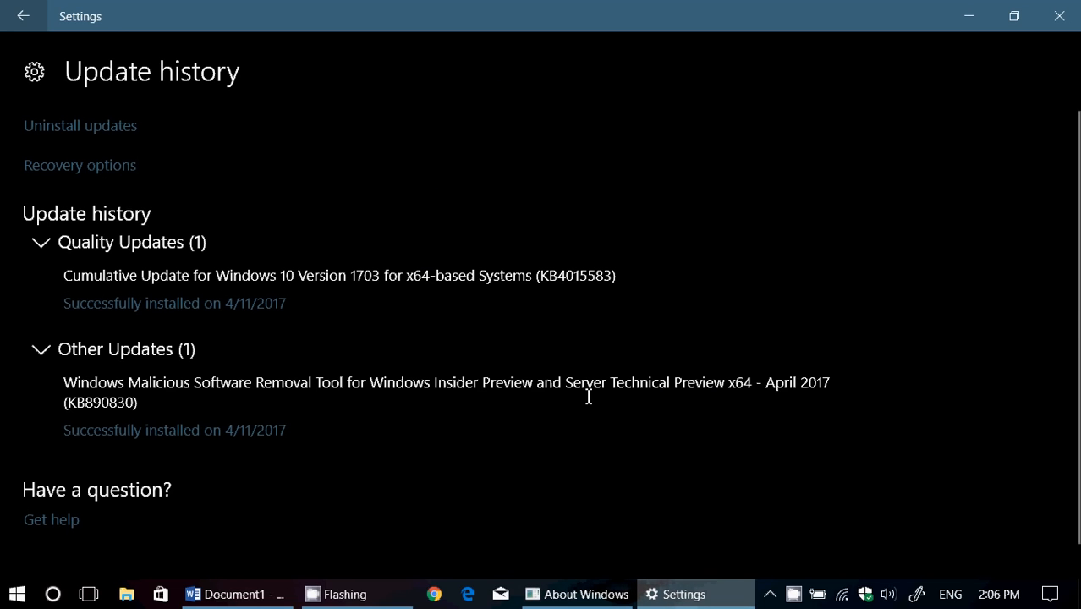
mouse_move(612, 294)
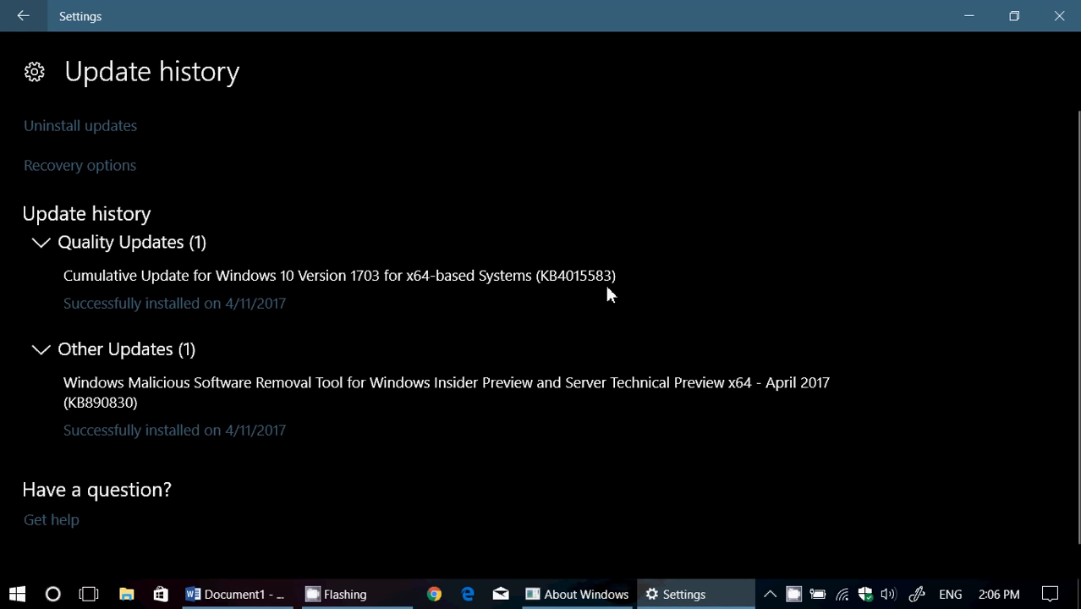